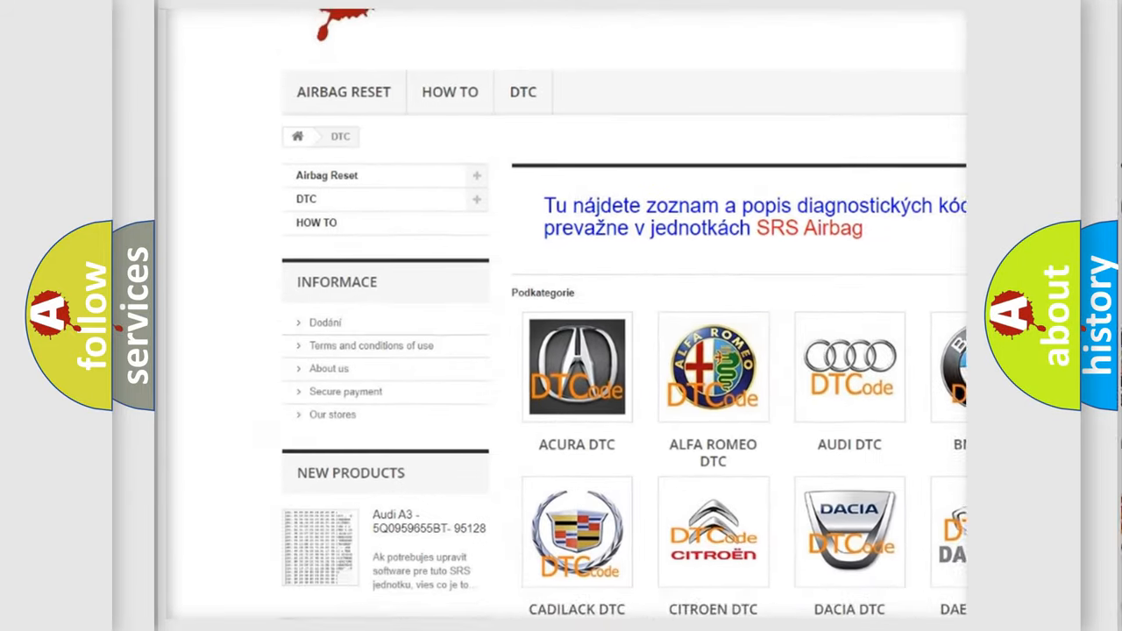
pyautogui.scroll(-3)
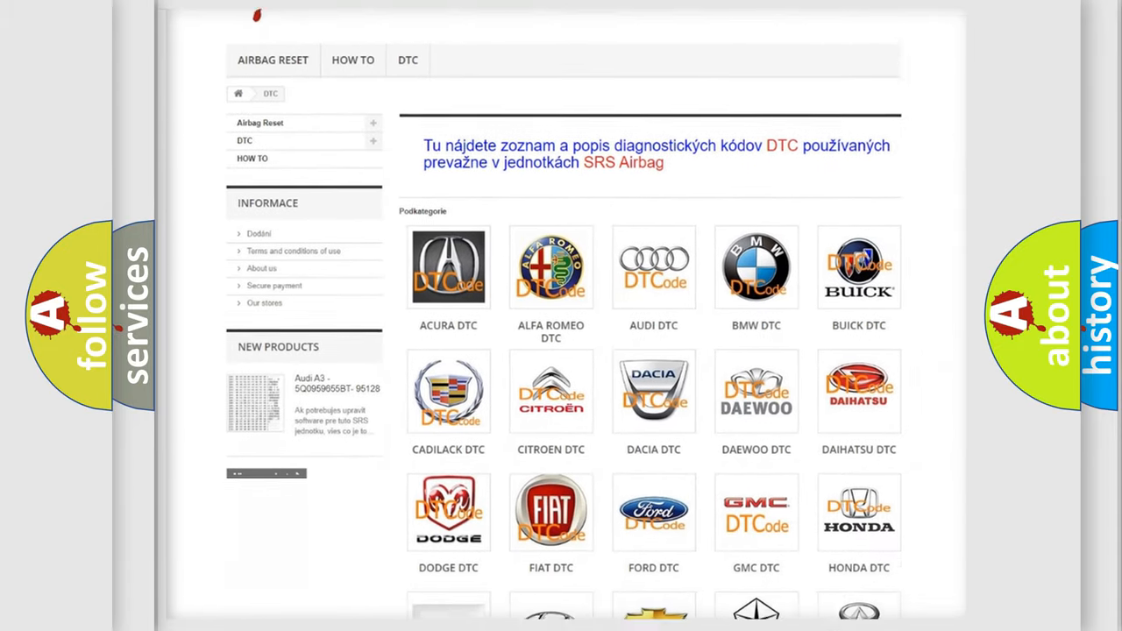
pyautogui.scroll(-3)
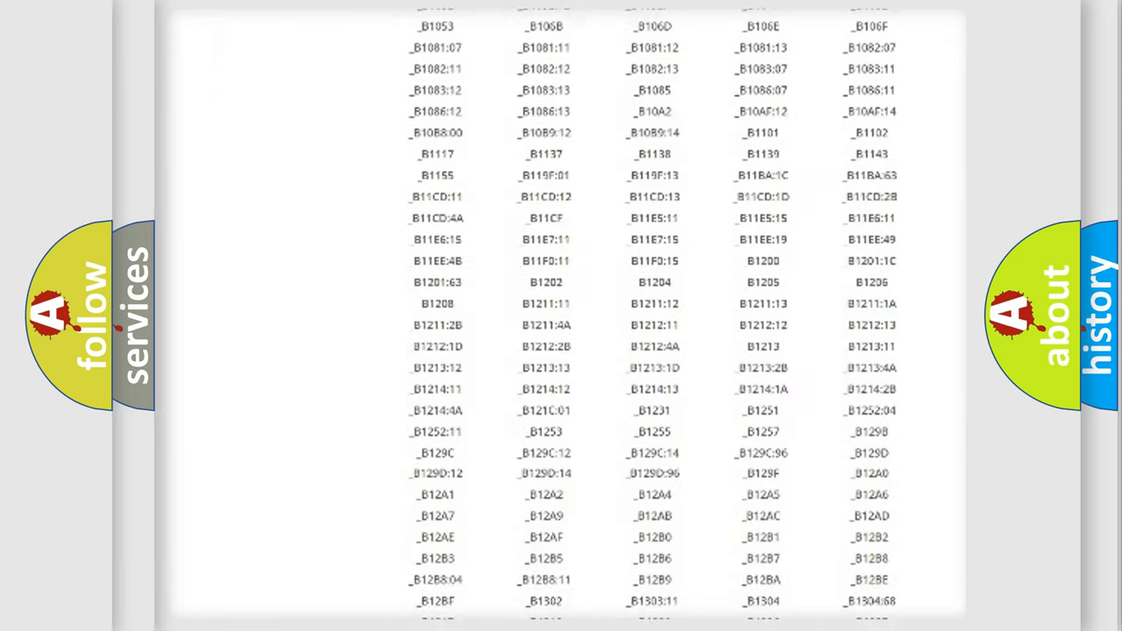
pyautogui.scroll(-3)
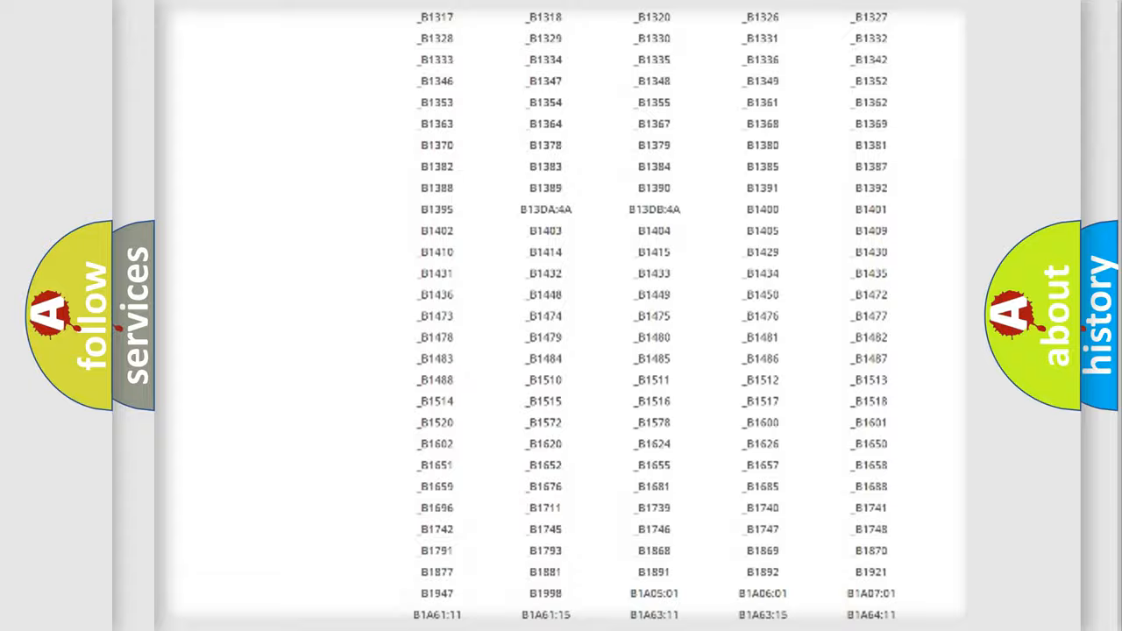